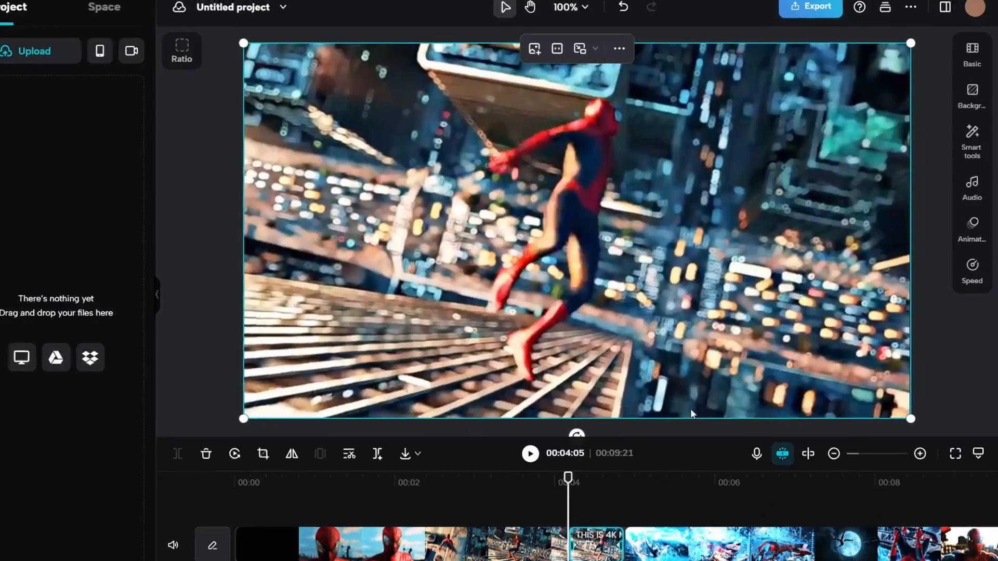
Give the Spider-Man clip a Swing In entrance and a Fade Out exit with adjusted duration.
click(972, 226)
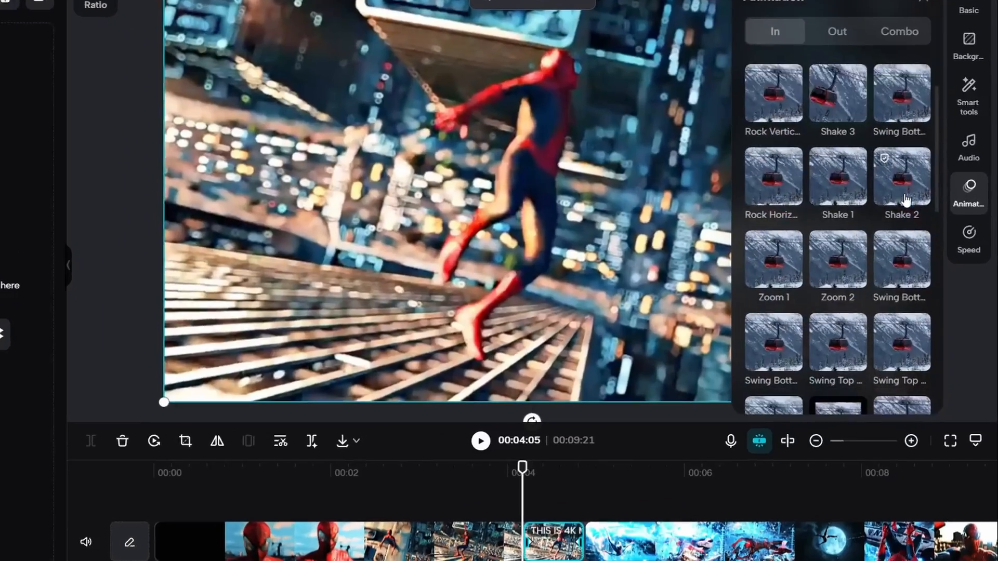
click(903, 342)
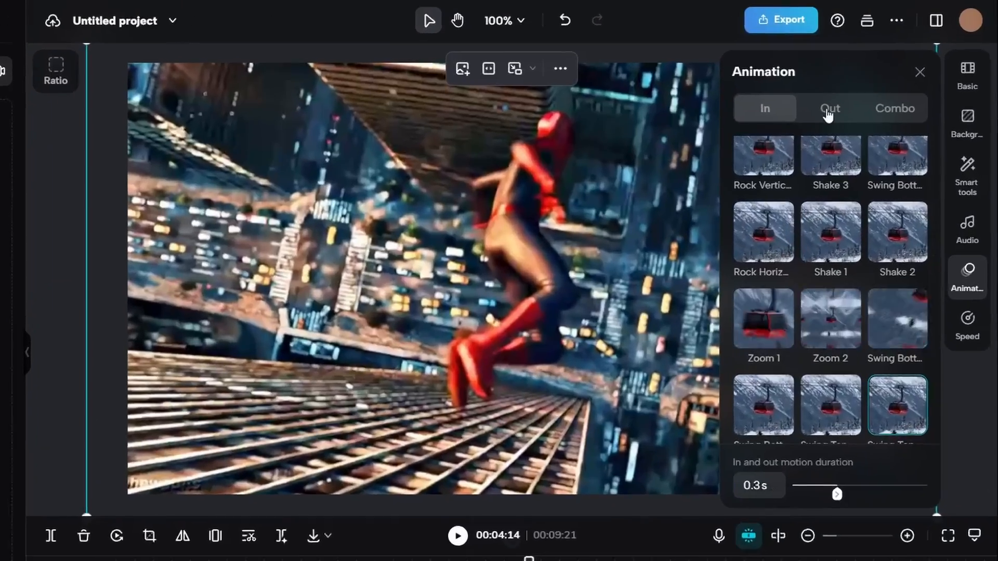
click(829, 109)
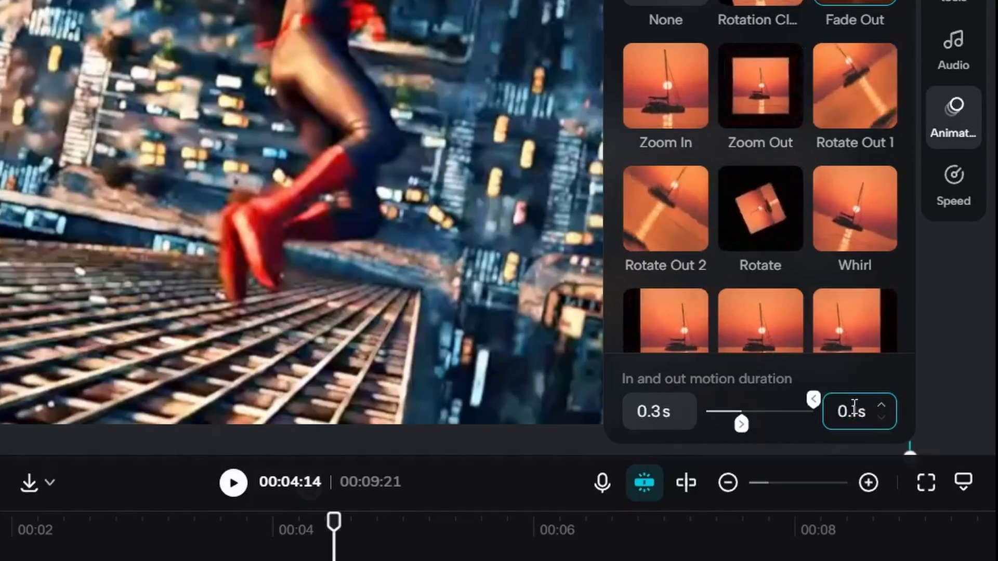
click(43, 319)
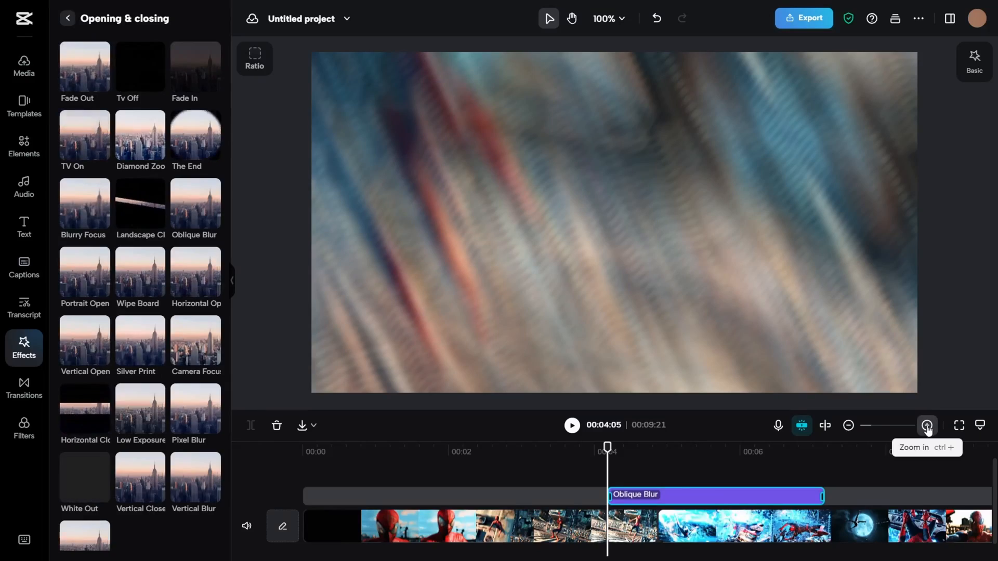
Place Oblique Blur at 00:04:05 over the footage and zoom the timeline in.
click(926, 425)
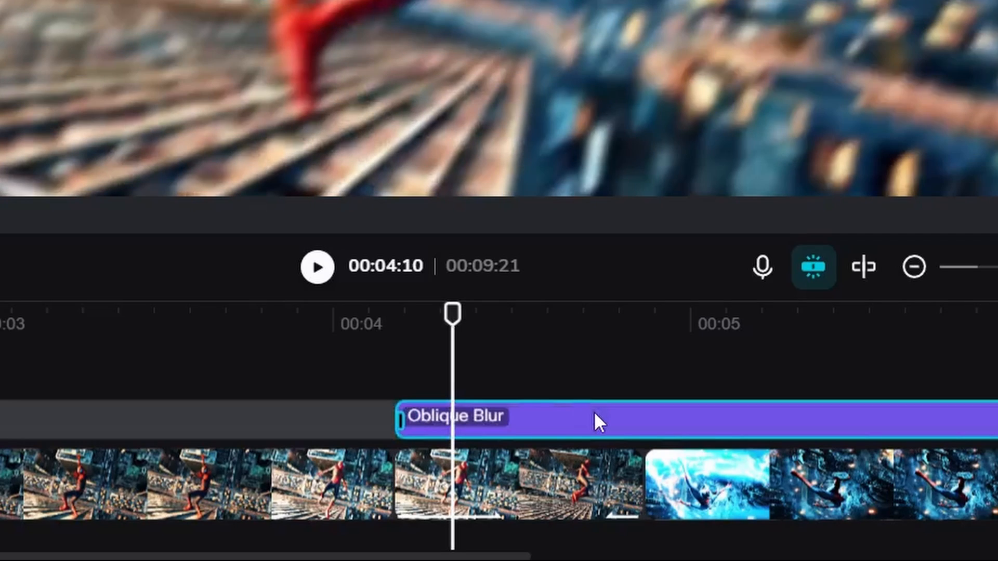
Split the Oblique Blur at 00:04:10, keep the brief flash and show its blur 70 / rotate 40 settings.
key(ctrl+b)
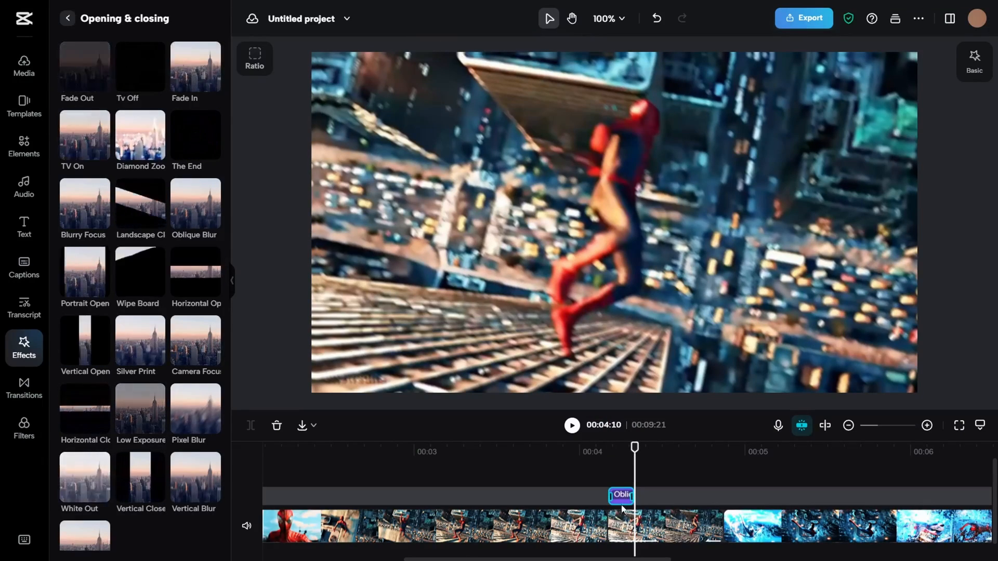
click(974, 57)
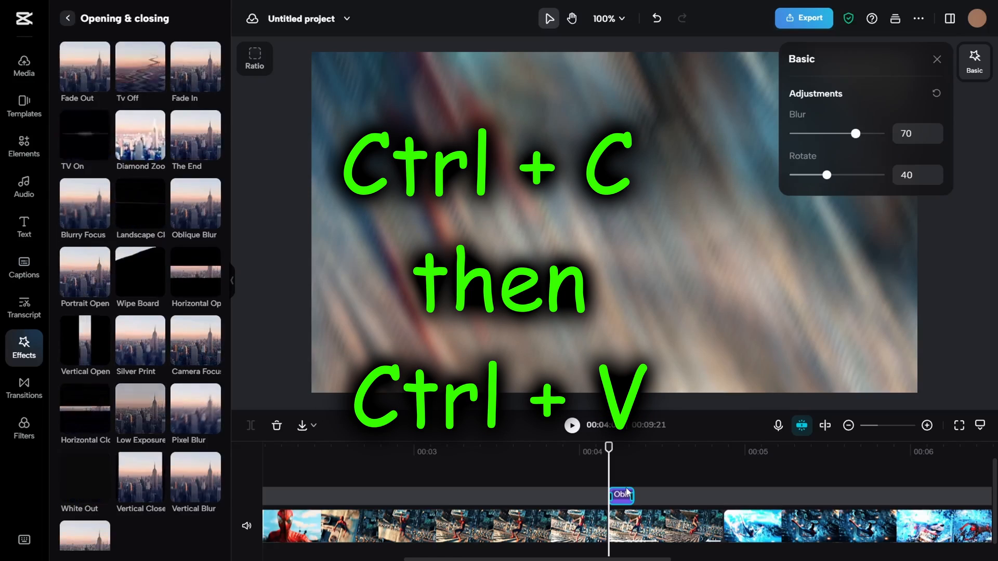
Paste a copy of the Oblique Blur set to blur 15 and rotation 30, then return to the effects library.
key(ctrl+v)
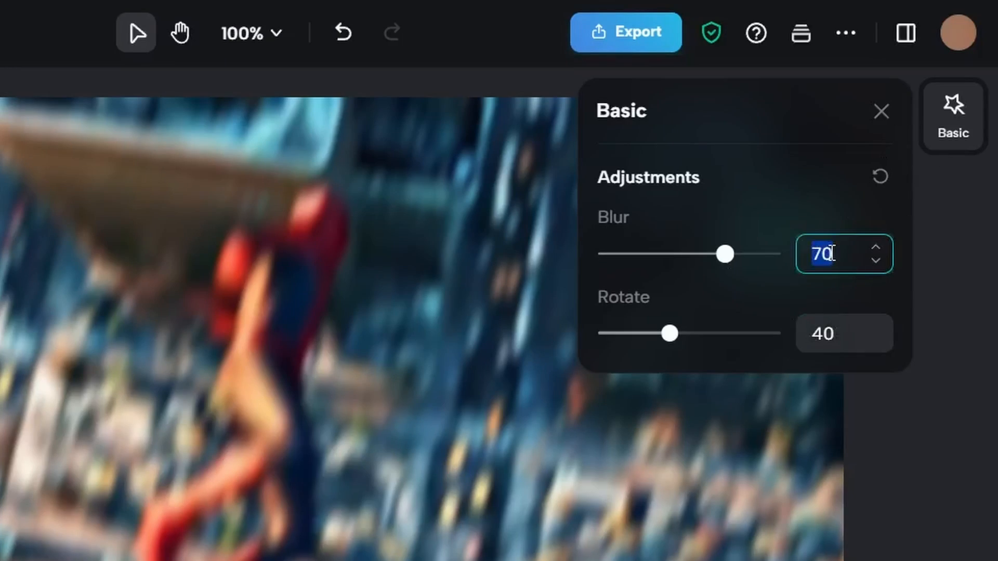
click(828, 333)
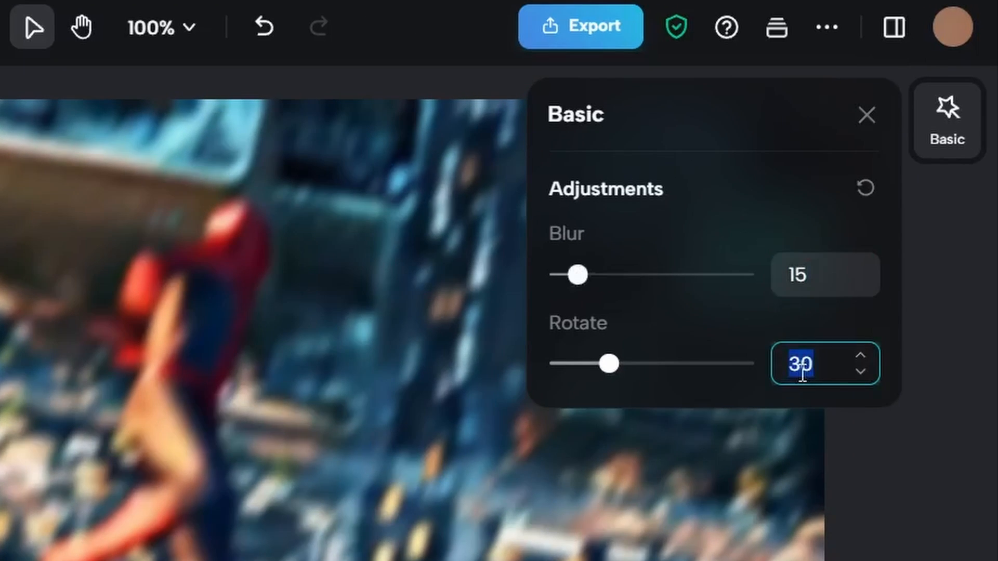
click(47, 358)
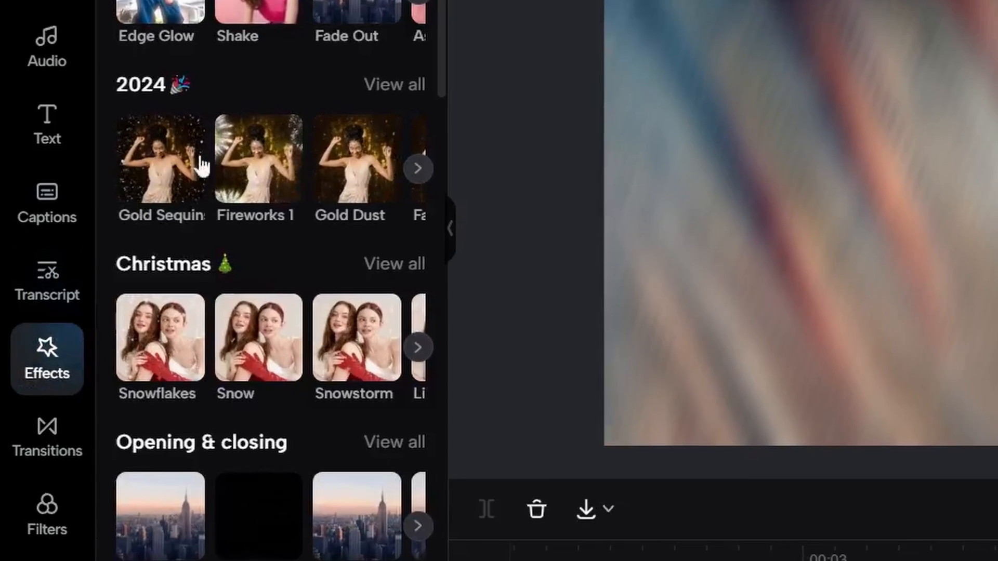
Search the video effects for 'shake' and add Shake at 00:04:05 above the blurs.
text(s)
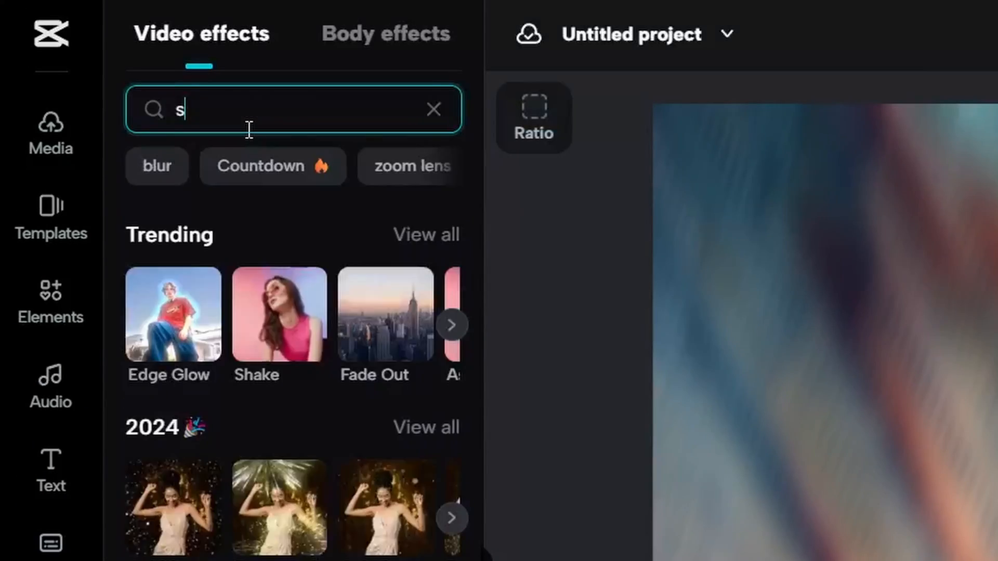
text(hake)
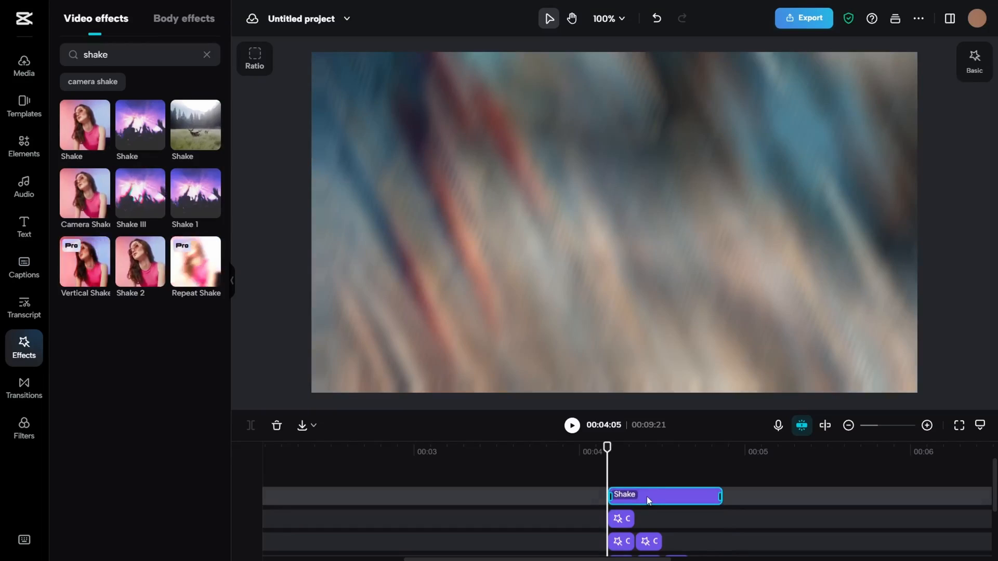
Set the Shake effect to speed 15 at intensity 50, then show the clip's transform settings.
click(974, 60)
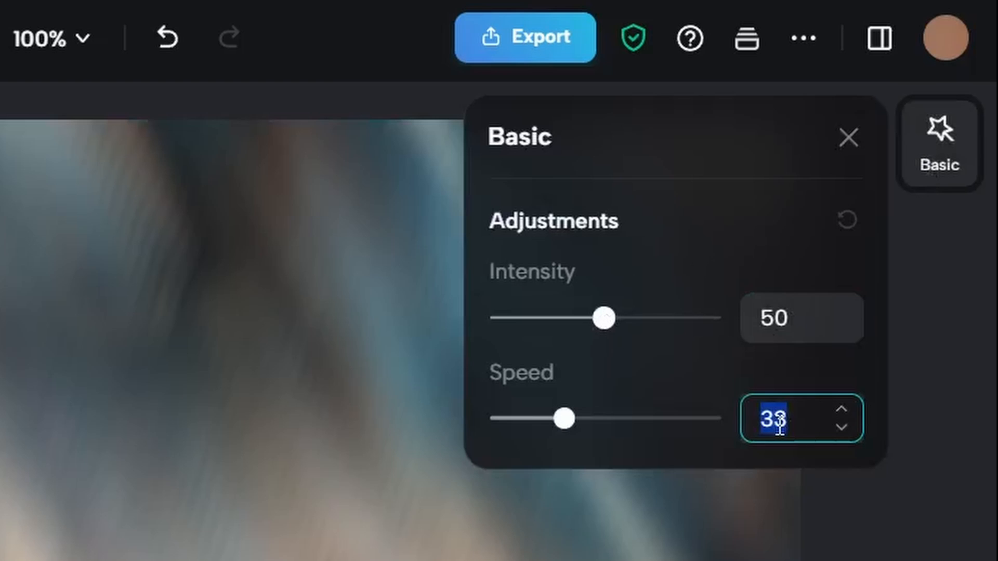
click(773, 318)
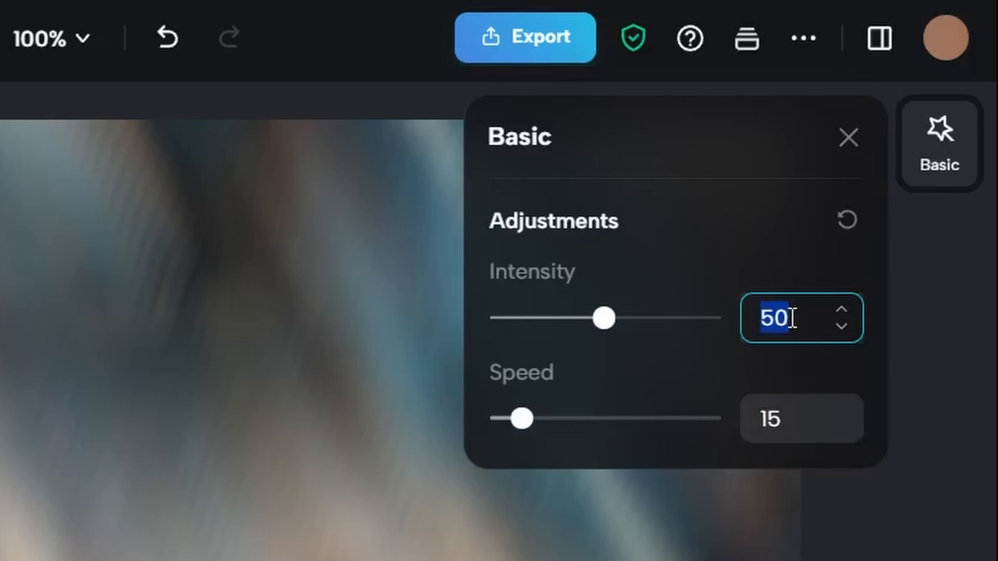
click(848, 137)
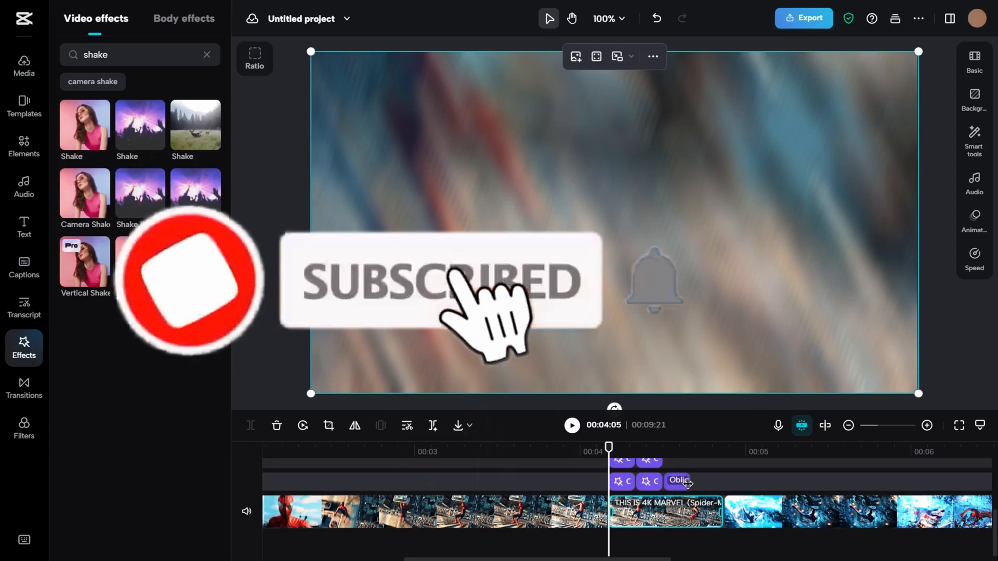
click(974, 61)
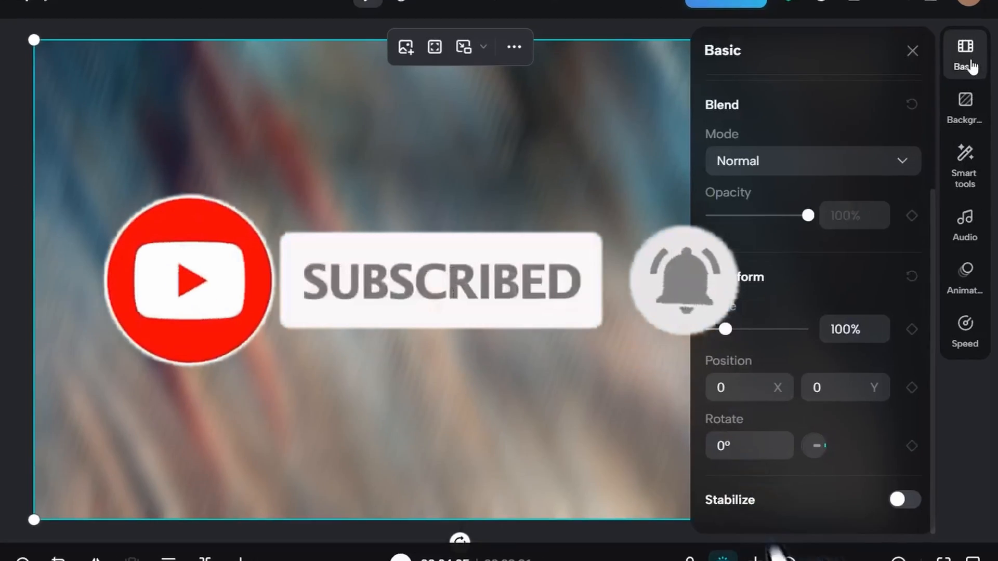